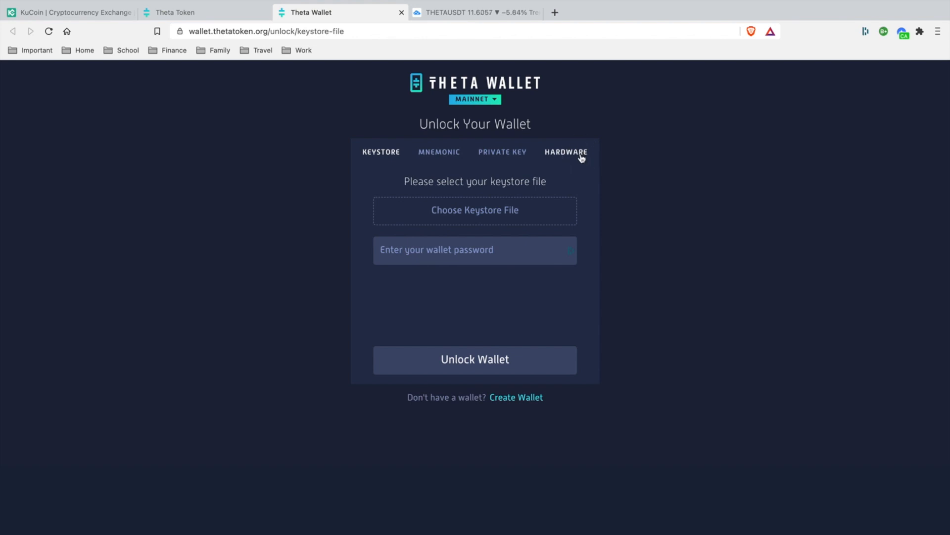
Step: Choose Ledger hardware unlock on the 'Ethereum - Ledger Live - m/44'/60'' path and continue
{"action": "left_click", "coordinate": [566, 151]}
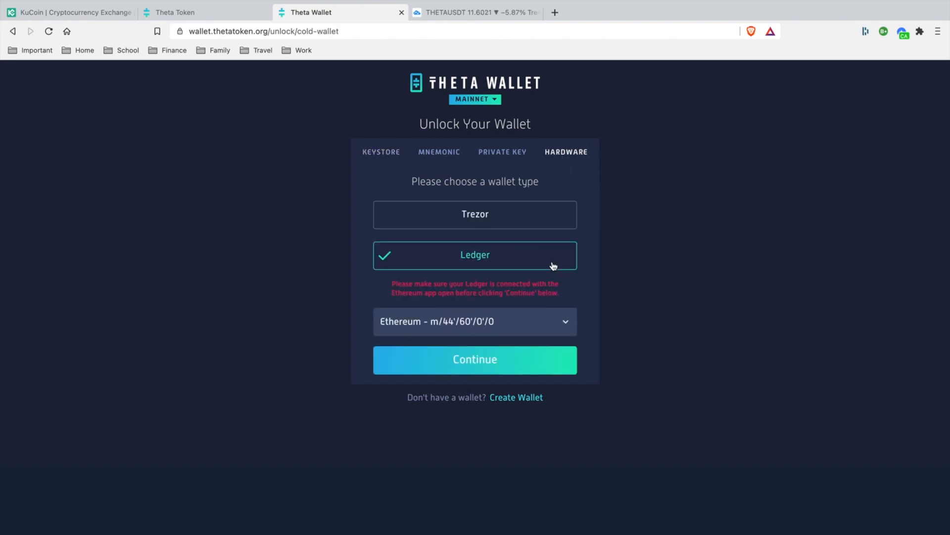
{"action": "mouse_move", "coordinate": [553, 328]}
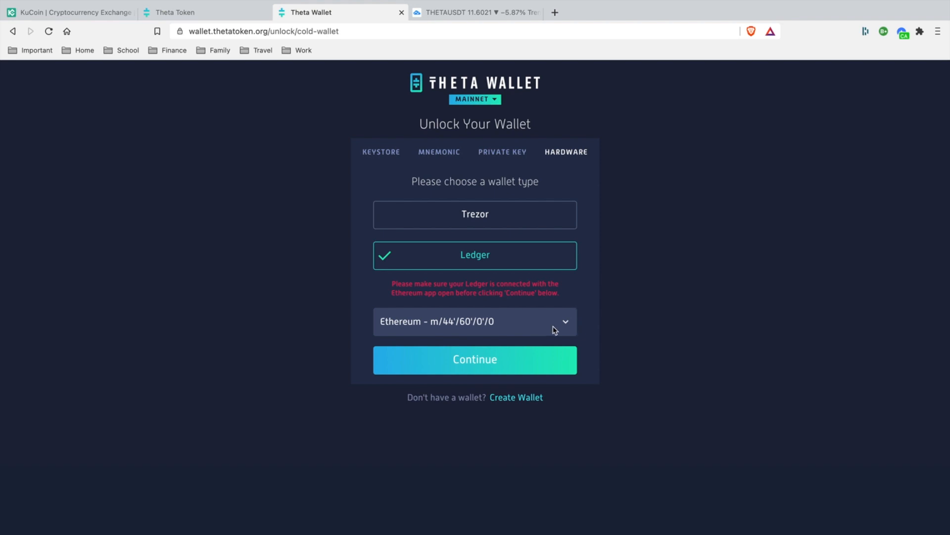
{"action": "left_click", "coordinate": [474, 321]}
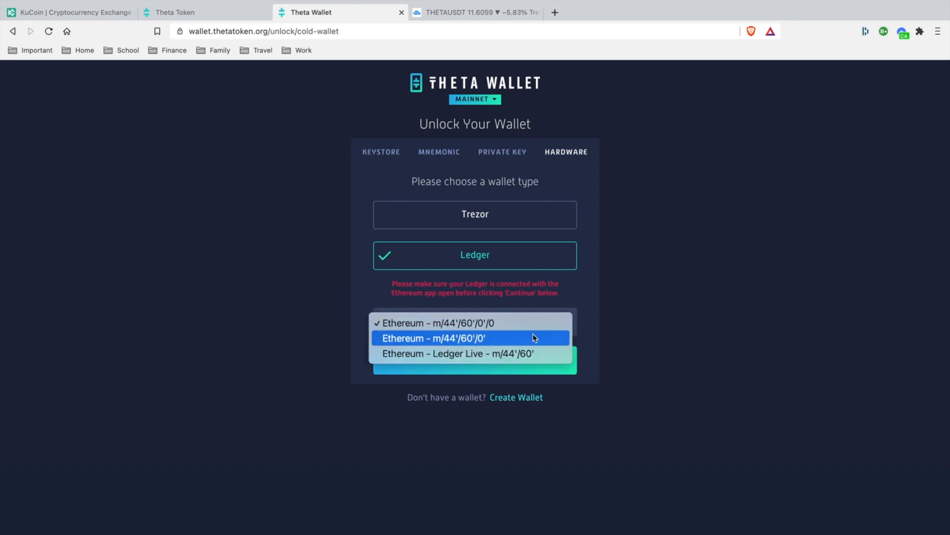
{"action": "mouse_move", "coordinate": [485, 353]}
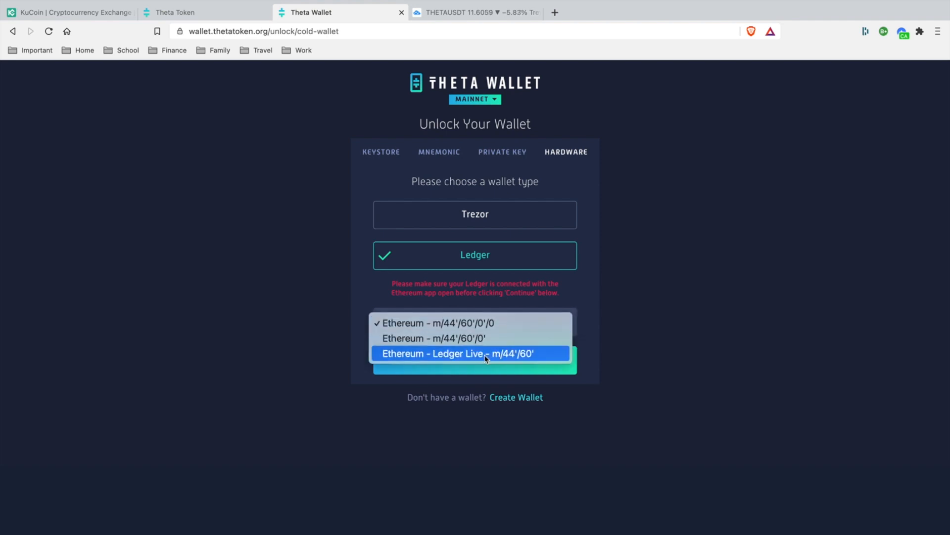
{"action": "left_click", "coordinate": [470, 354]}
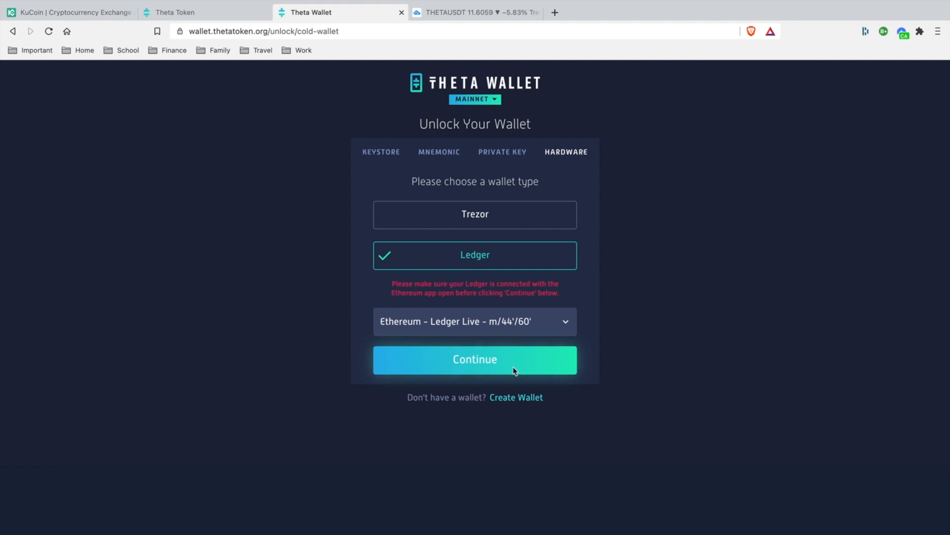
{"action": "left_click", "coordinate": [474, 358]}
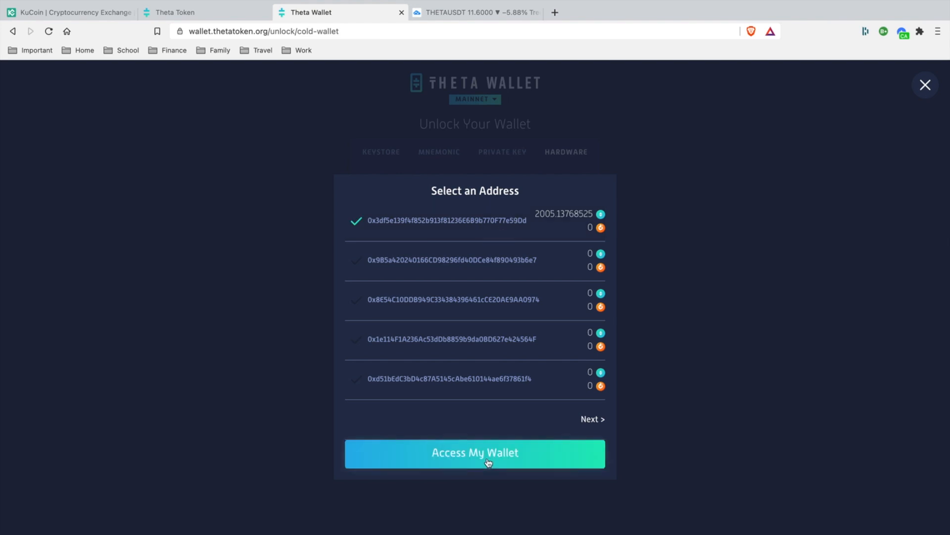
Step: Access the wallet at the first Ledger address holding 2,005.13768525 THETA
{"action": "left_click", "coordinate": [475, 452]}
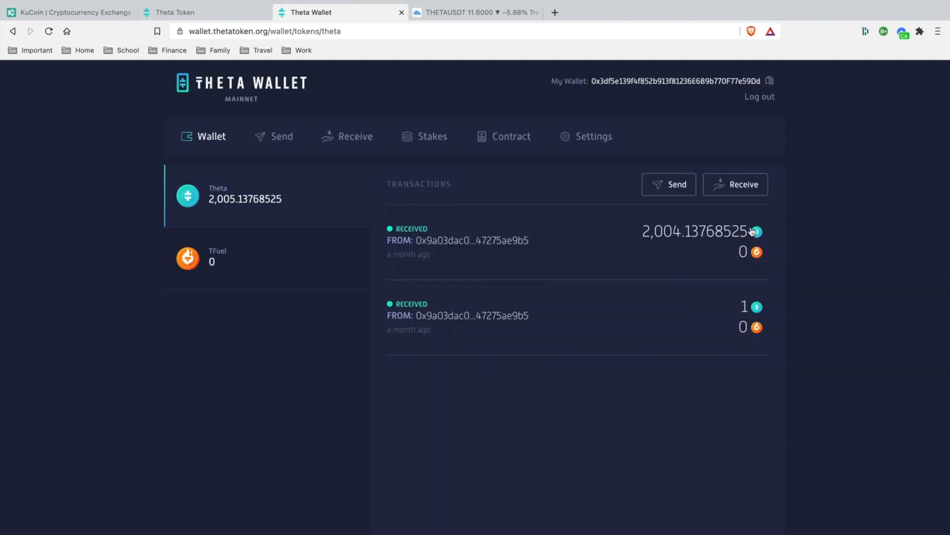
Step: Show My Public Address in Receive and copy it
{"action": "left_click", "coordinate": [735, 184]}
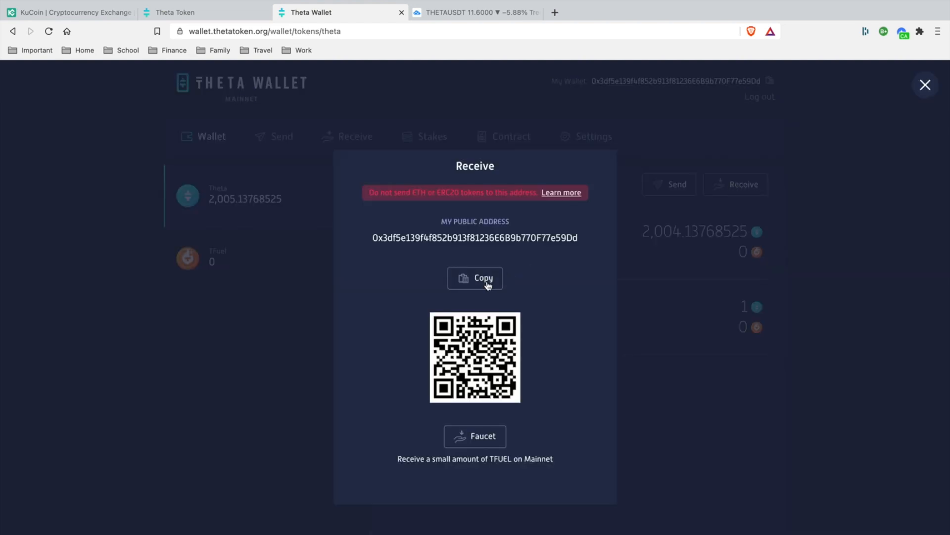
{"action": "mouse_move", "coordinate": [485, 379]}
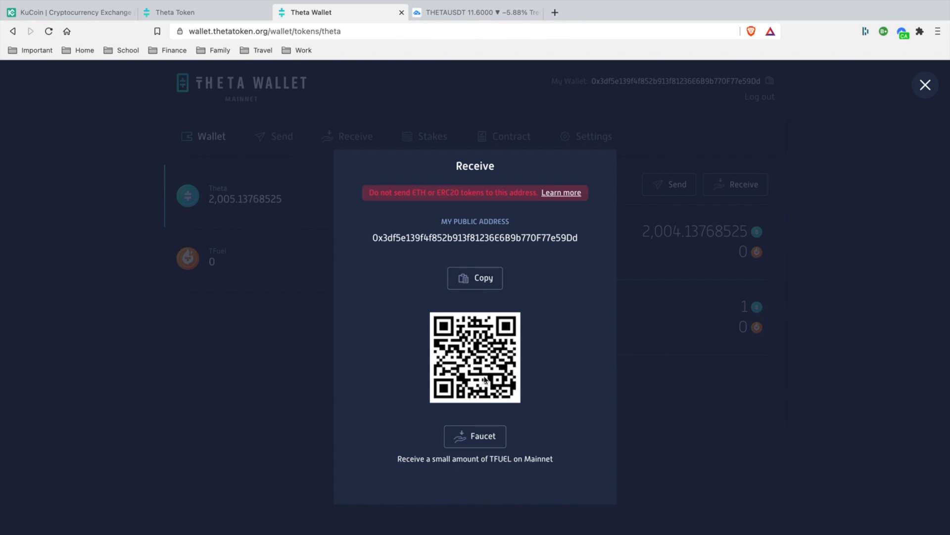
{"action": "left_click", "coordinate": [68, 11]}
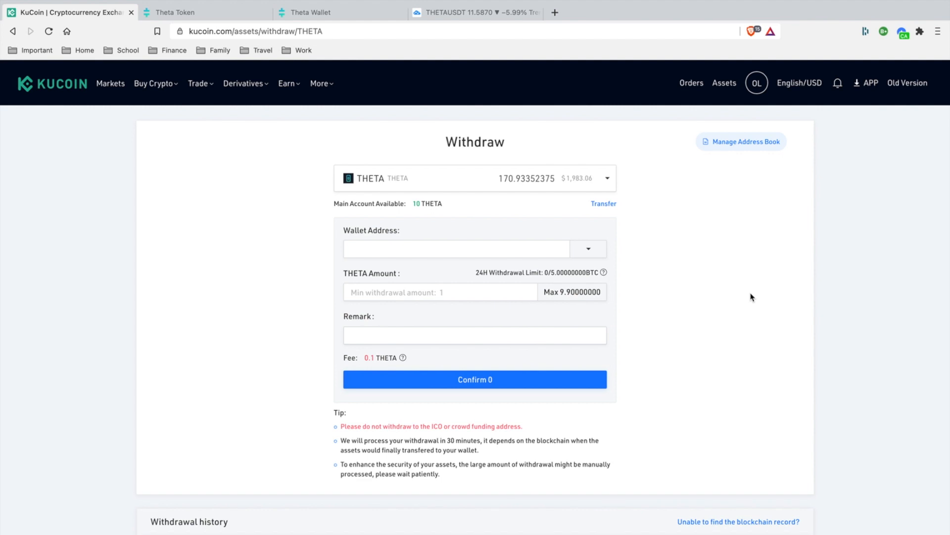
Step: Withdraw the max 9.9 THETA from KuCoin to the pasted wallet address and confirm it
{"action": "left_click", "coordinate": [455, 249]}
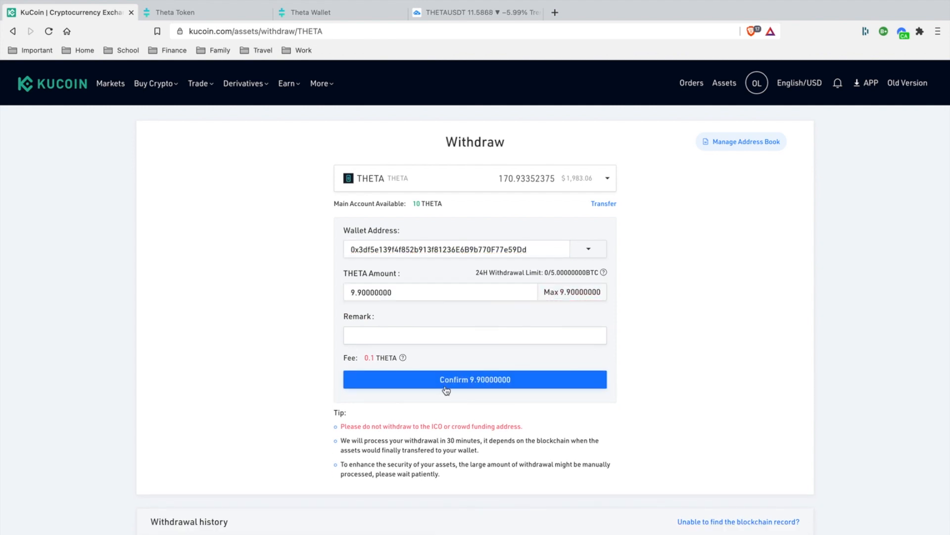
{"action": "mouse_move", "coordinate": [366, 368]}
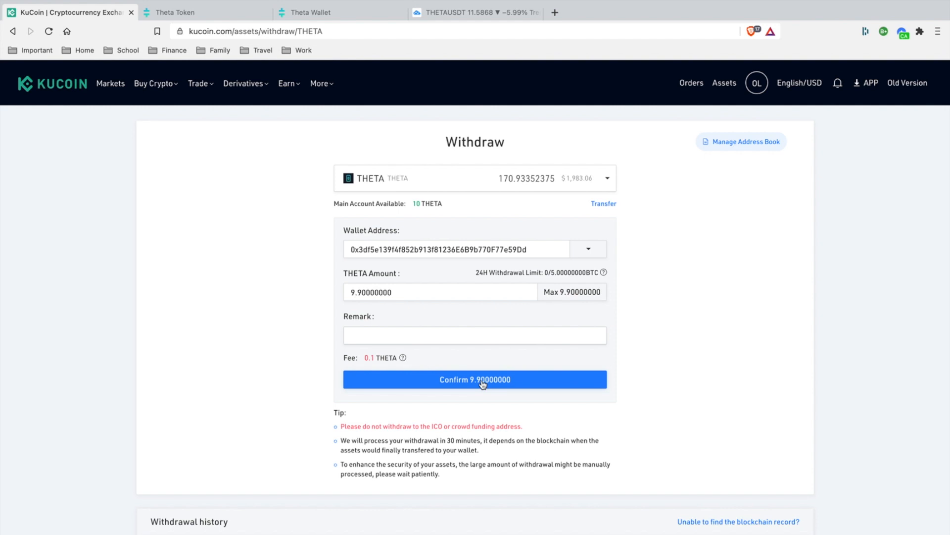
{"action": "left_click", "coordinate": [474, 380]}
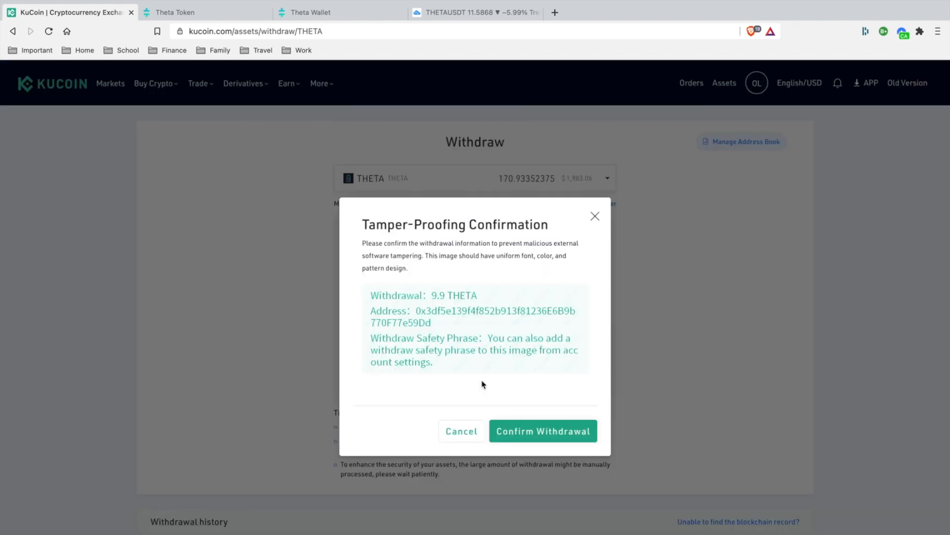
{"action": "left_click", "coordinate": [541, 431]}
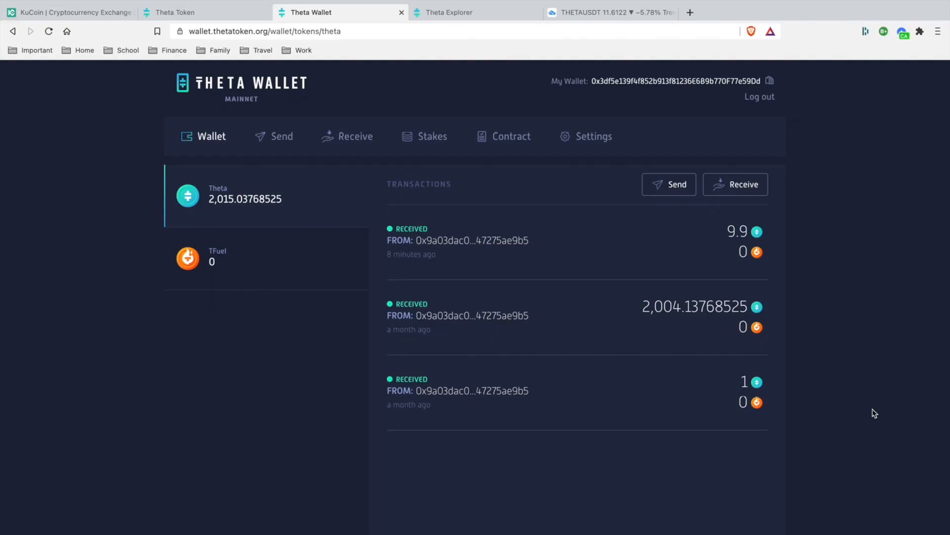
{"action": "mouse_move", "coordinate": [744, 243]}
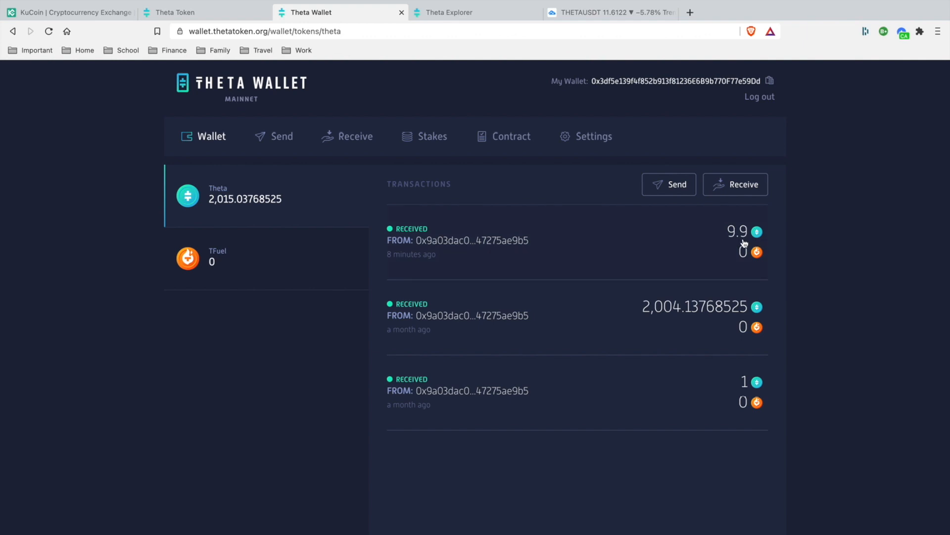
{"action": "mouse_move", "coordinate": [707, 243]}
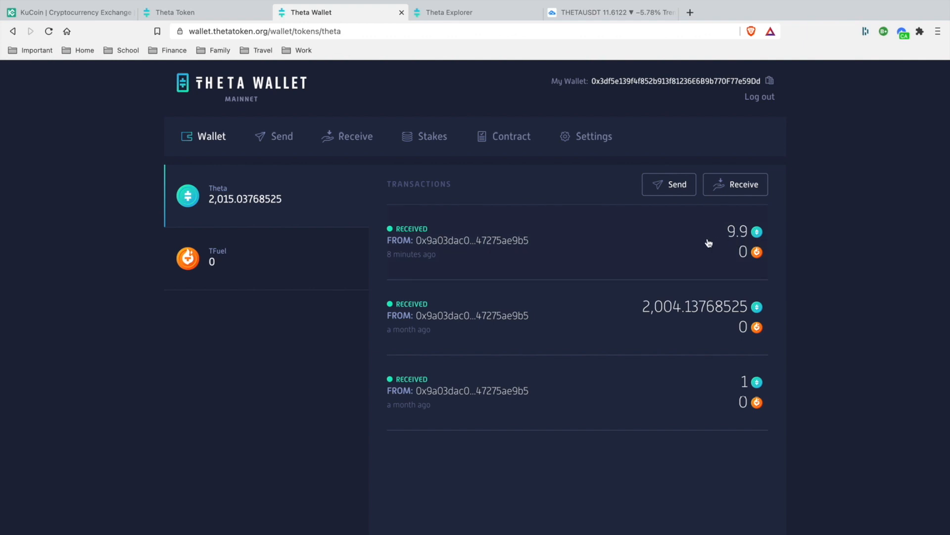
Step: View the received 9.9 THETA transaction's details in Theta Explorer
{"action": "left_click", "coordinate": [736, 231]}
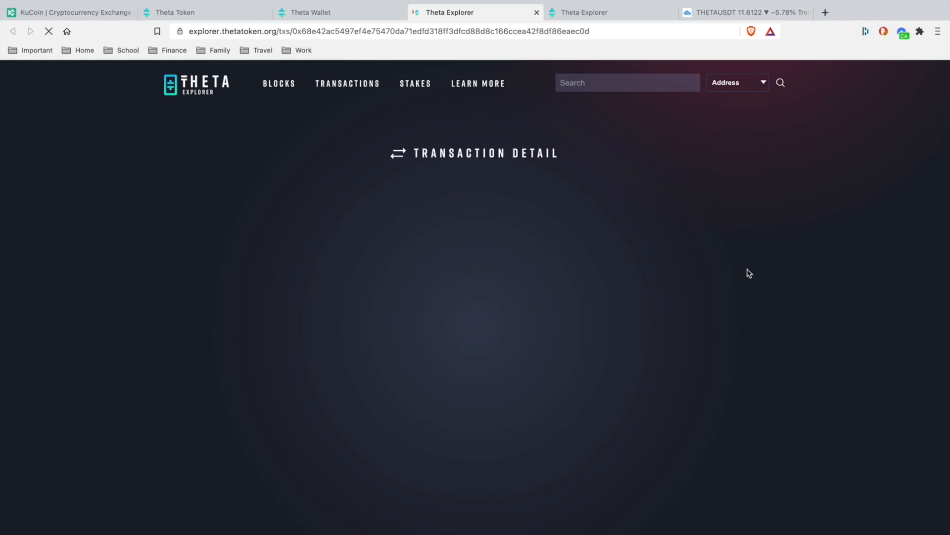